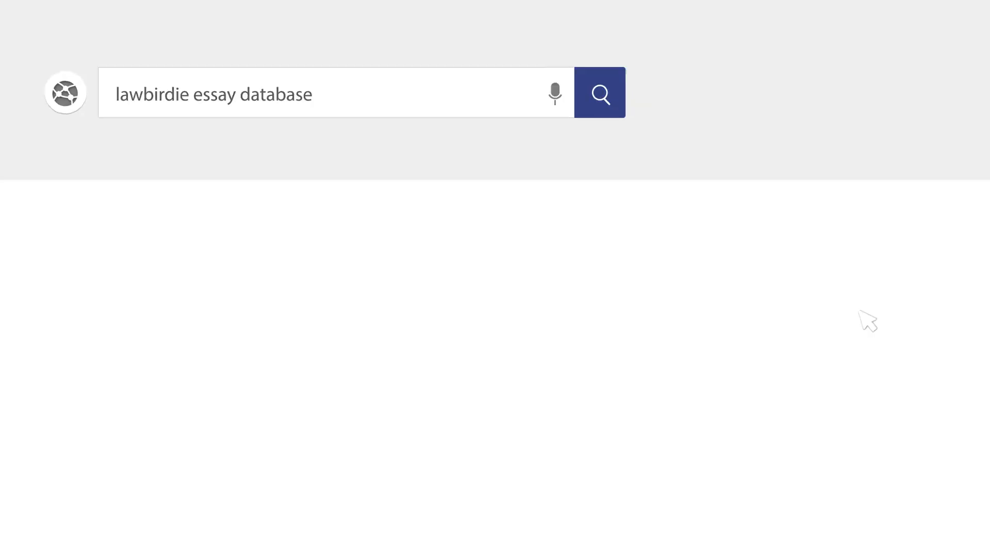
# Run the search for the lawbirdie essay database to reach the blank essay document.
pyautogui.click(599, 93)
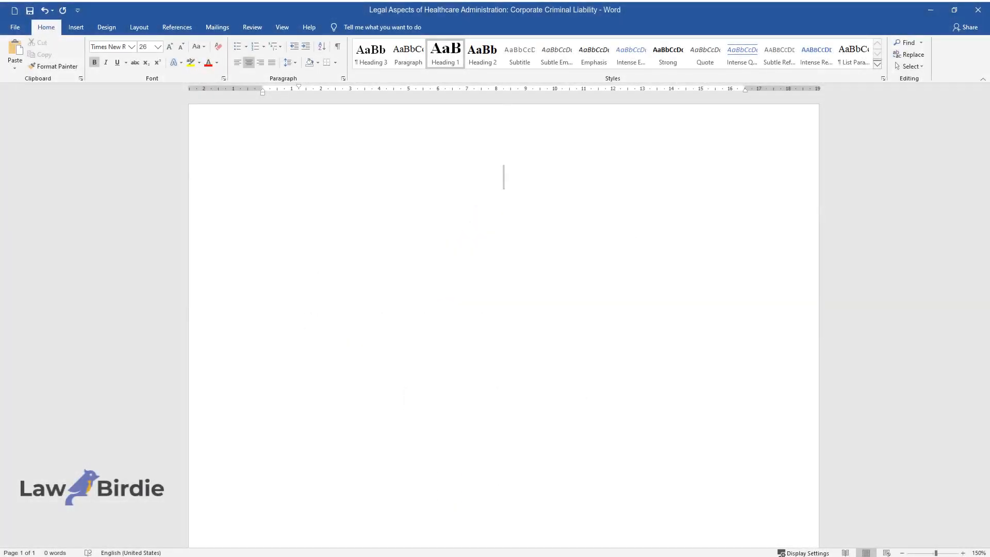
# Enter the title 'Legal Aspects of Healthcare Administration: Corporate Criminal Liability'.
pyautogui.write('Legal Aspect')
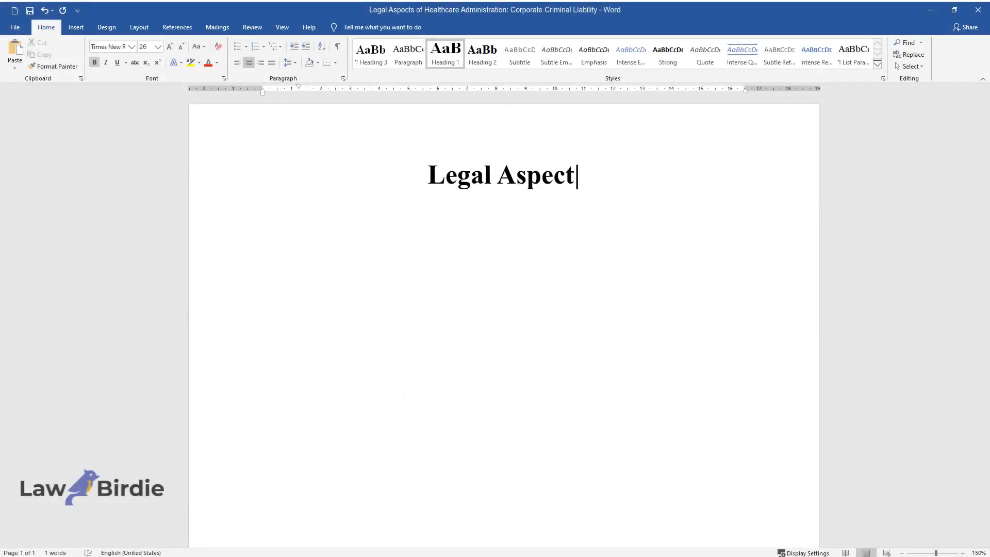
pyautogui.write('s of Healthcare Administratio')
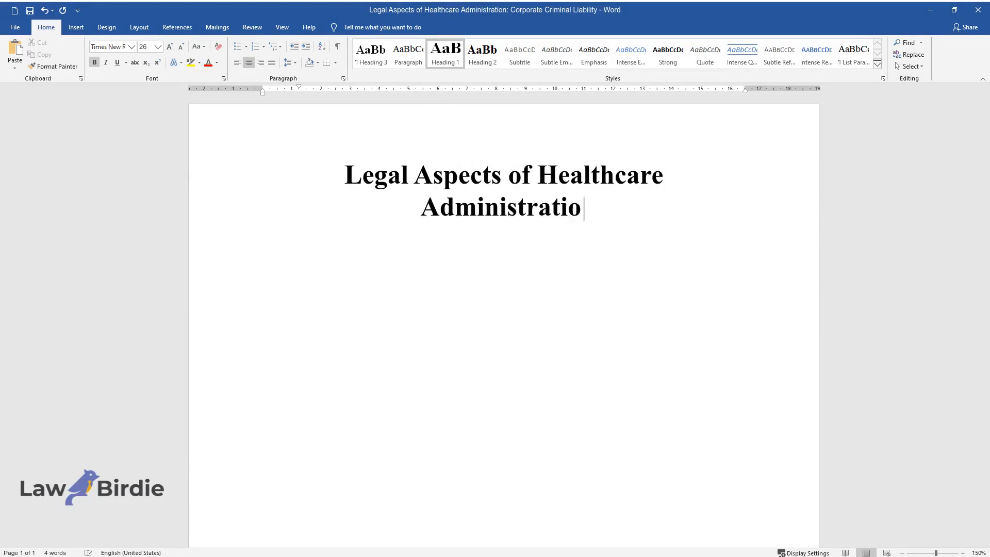
pyautogui.write('n: Corporate Criminal Liability')
pyautogui.write('Legal Elements of Criminal vs. Negligent Liability')
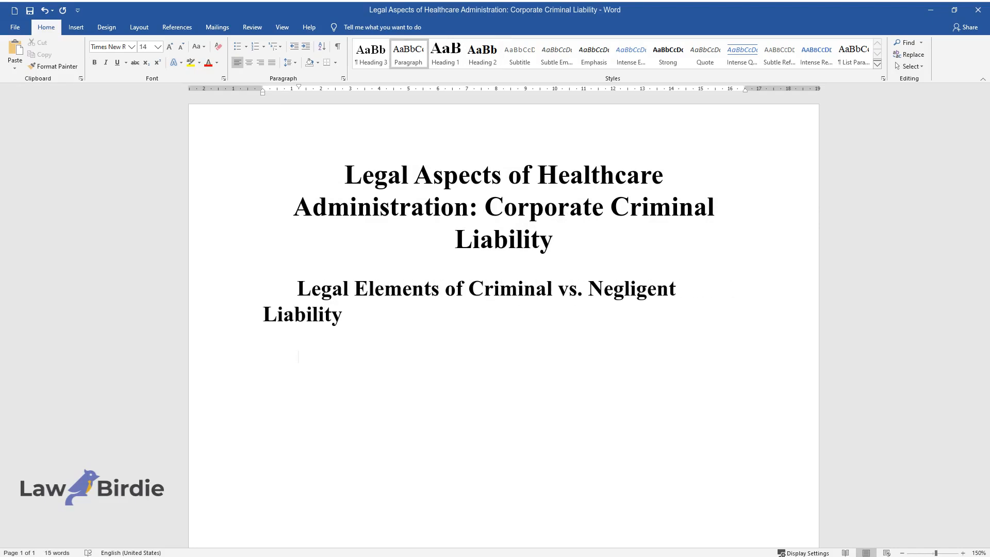
# Write the opening sentences on corporate criminal liability's origins in mens rea offenses and its expansion by lower courts.
pyautogui.write('The concept')
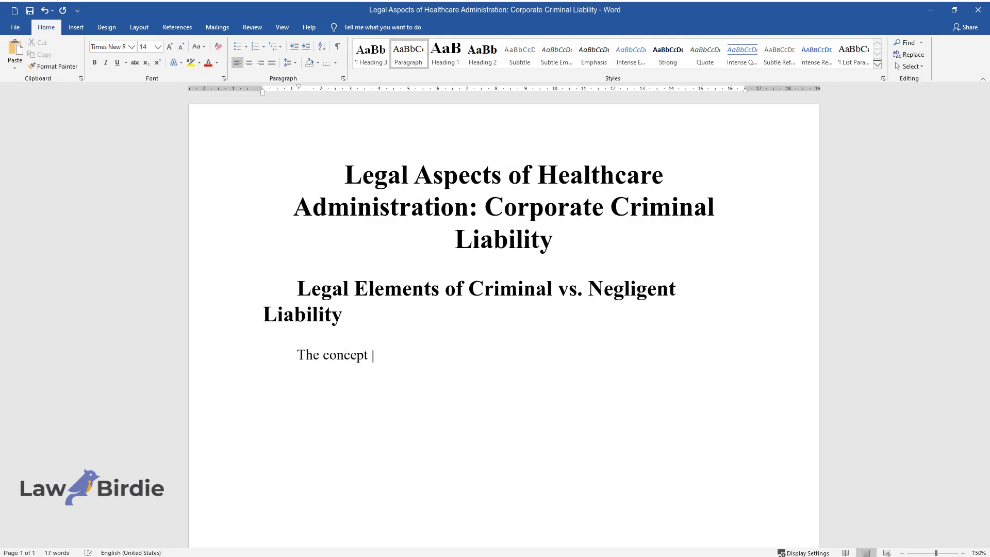
pyautogui.write('of corporate criminal liability in t')
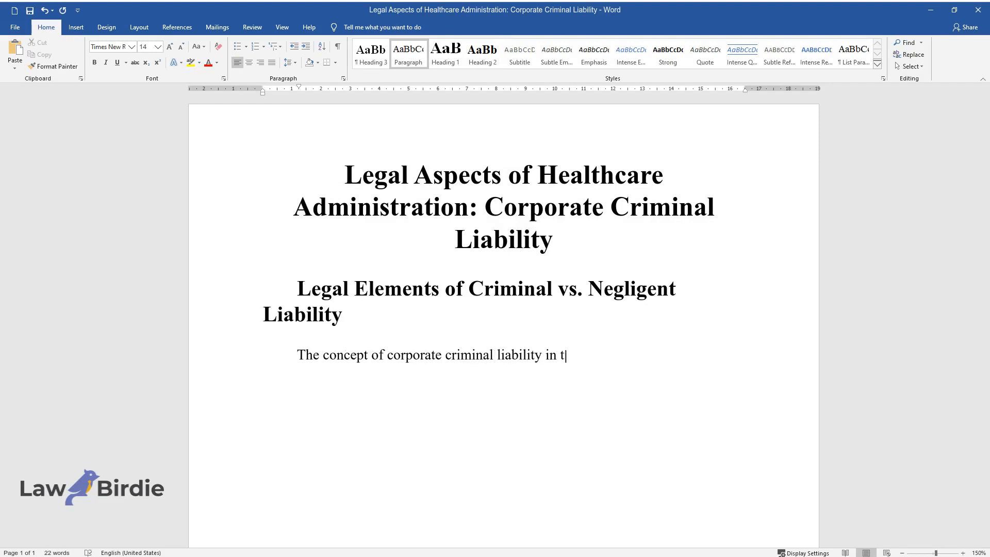
pyautogui.write('he United States originally included')
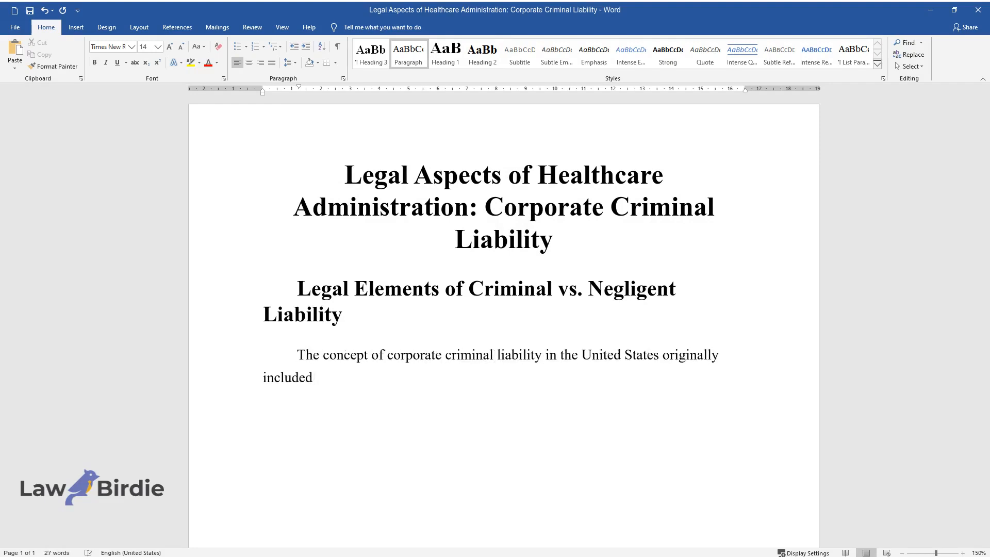
pyautogui.write('mens rea offenses as confirmed by the US Supreme Court in the New')
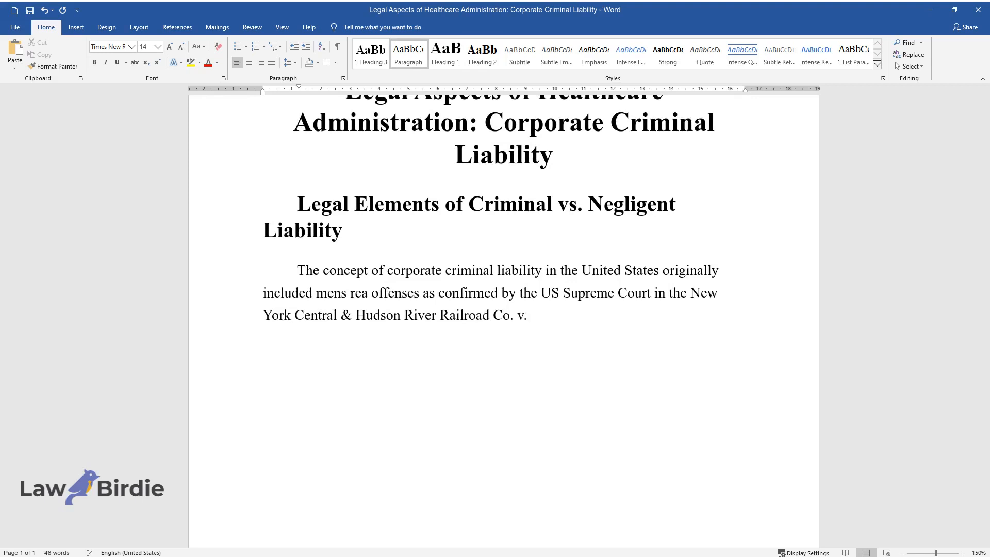
pyautogui.write('United States case. The scope of corporate criminal liability was rapid')
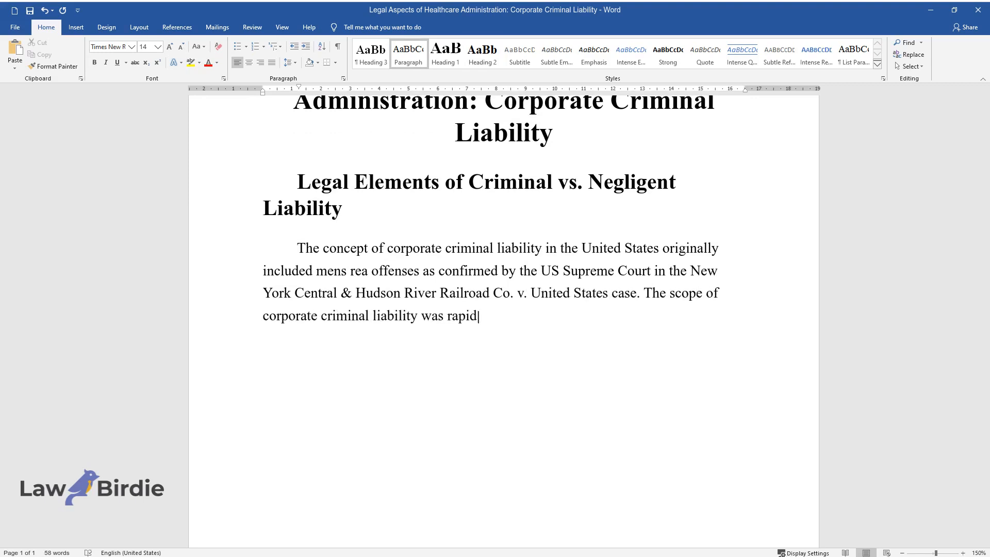
pyautogui.write('ly expanded by the lower courts to includ')
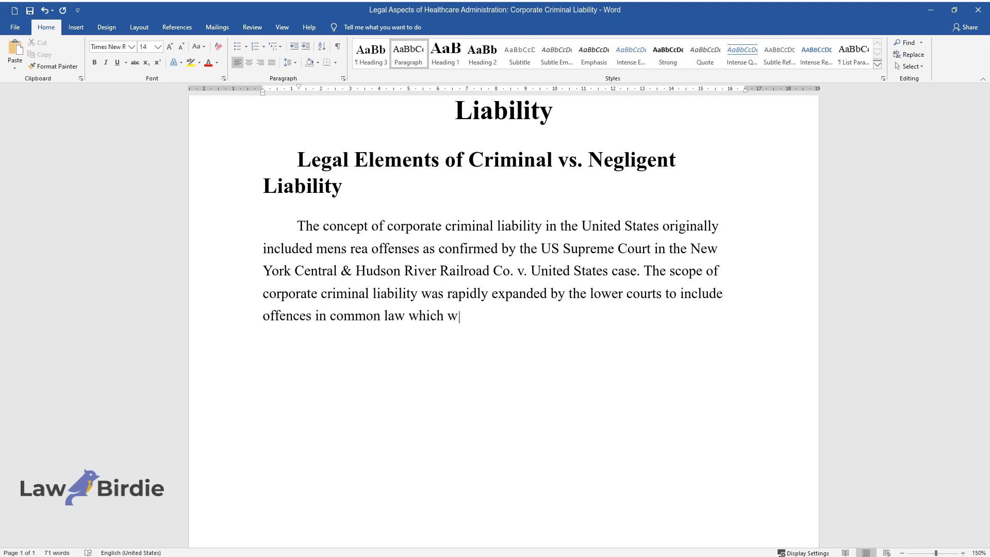
pyautogui.write('ere considered on a case-to-case bas')
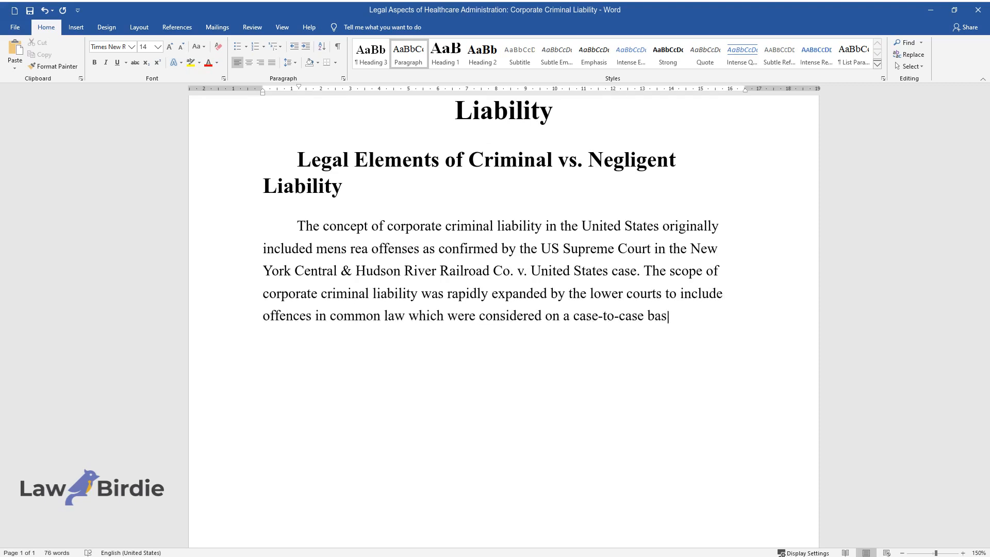
pyautogui.write('is. The theories on which the concept')
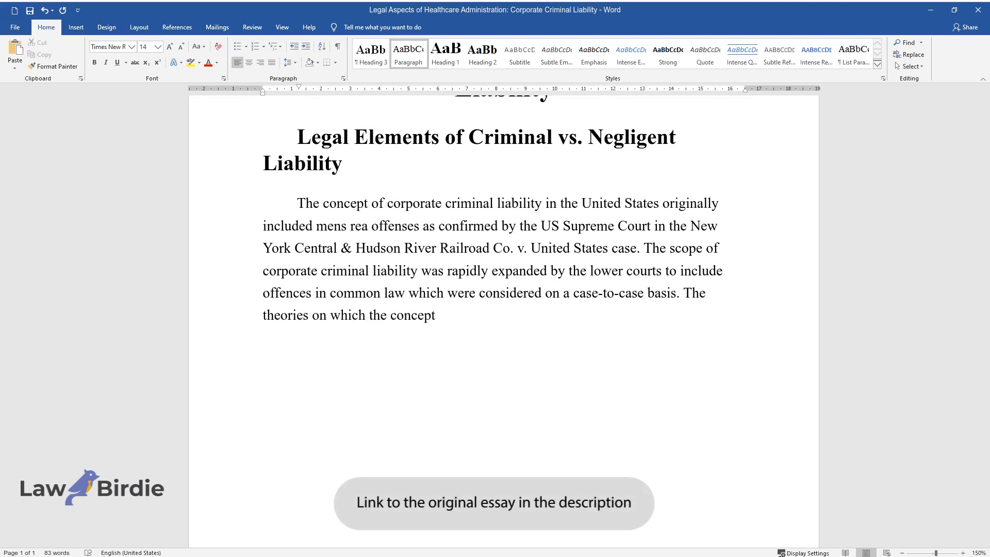
# Continue with the agency and vicarious liability theories and the arguments against corporate criminal liability.
pyautogui.write('of corporate criminal liability was')
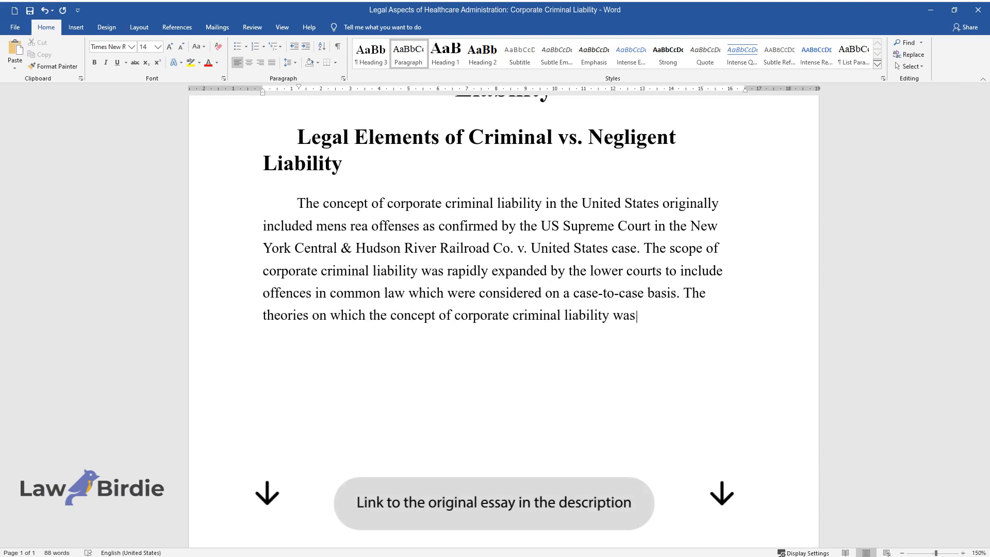
pyautogui.write('developed such as agency theory or v')
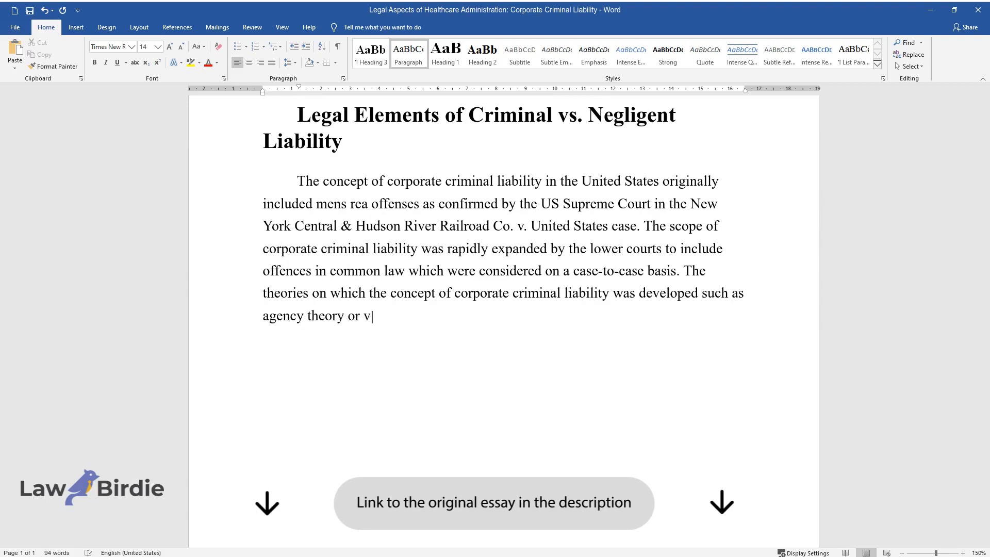
pyautogui.write('icarious liability are incompatible with the requirements of')
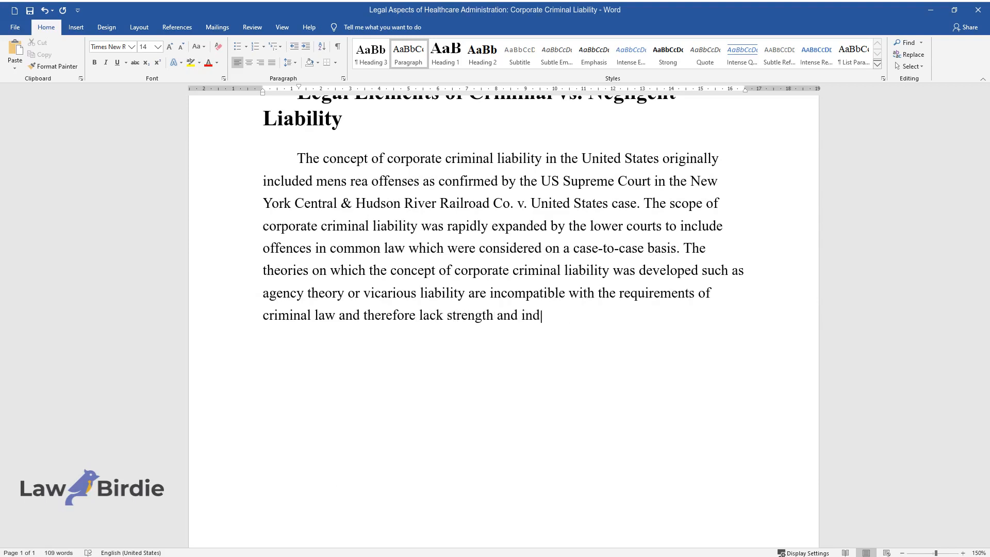
pyautogui.write('ividualistic roots. This has made co')
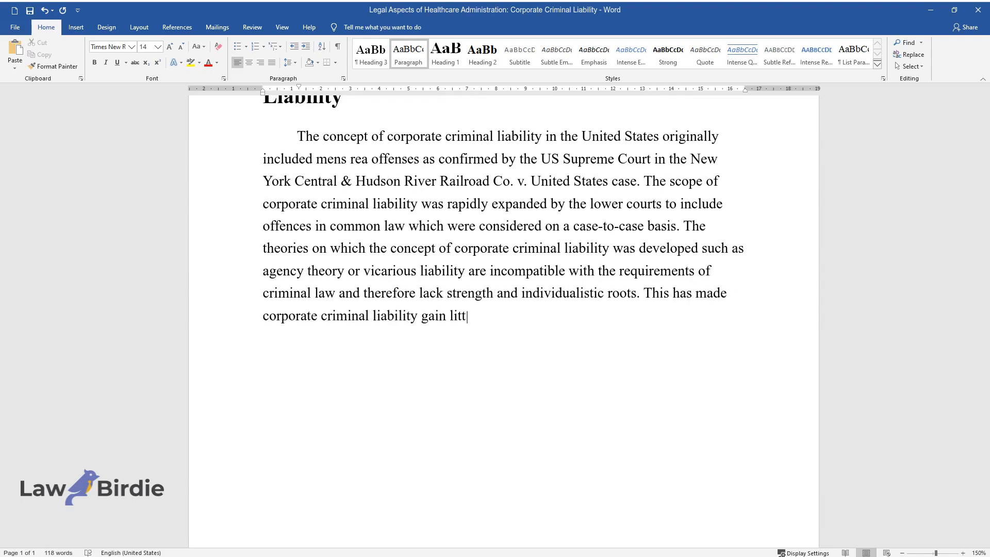
pyautogui.write('le importance. One of the arguments a')
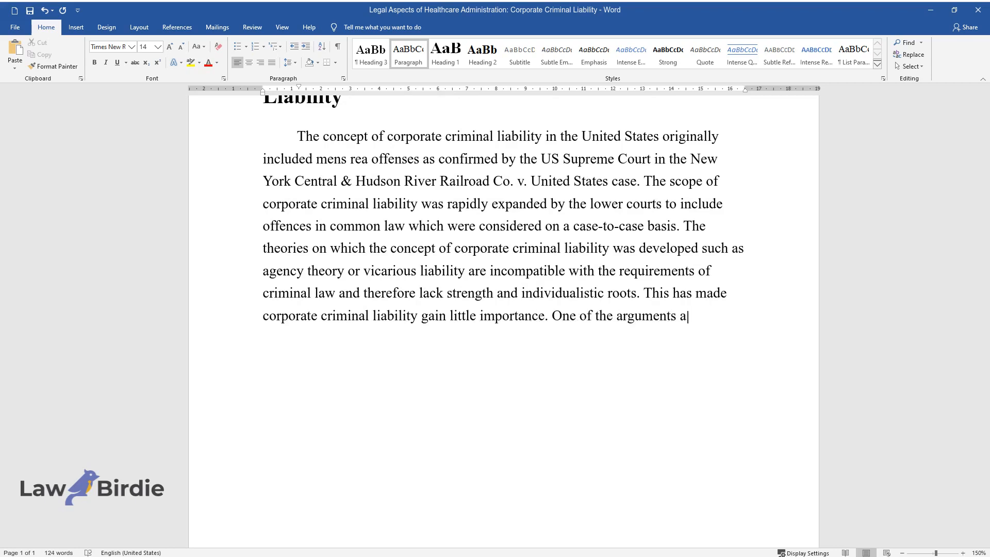
pyautogui.write('gainst corporate criminal liability')
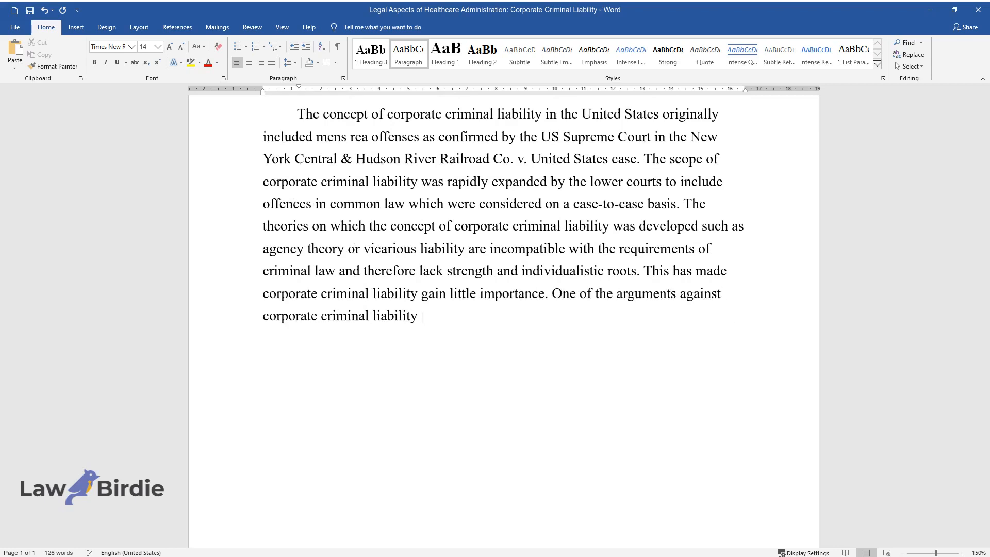
pyautogui.write('is that it is based on vague and broad standards leaving')
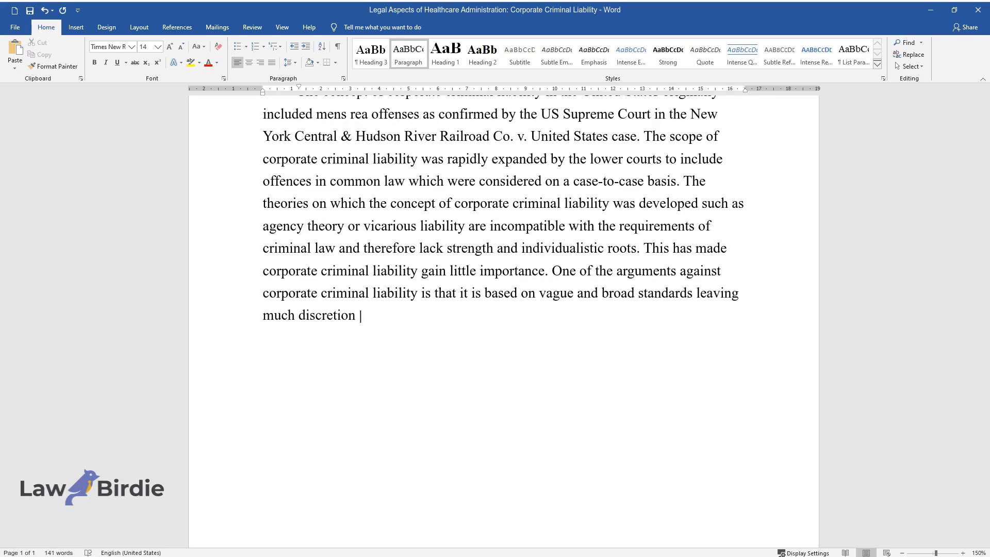
pyautogui.write('to the prosecutors and too little guidance to the courts as to how')
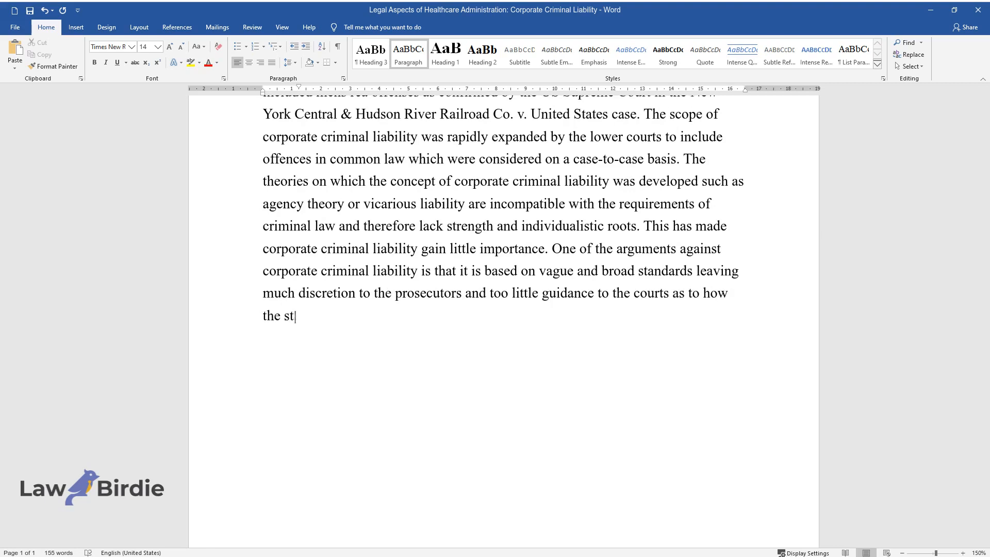
pyautogui.write('andards can be applied. However corp')
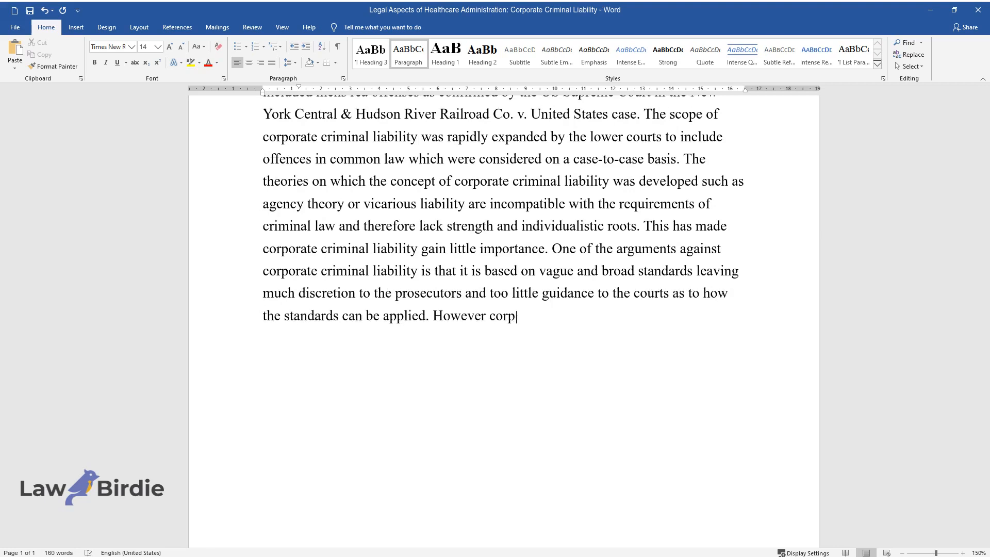
# Add the corporate negligence doctrine, respondeat superior, and hospitals' liability for ostensible agents.
pyautogui.write('orate negligence is a doctrine under')
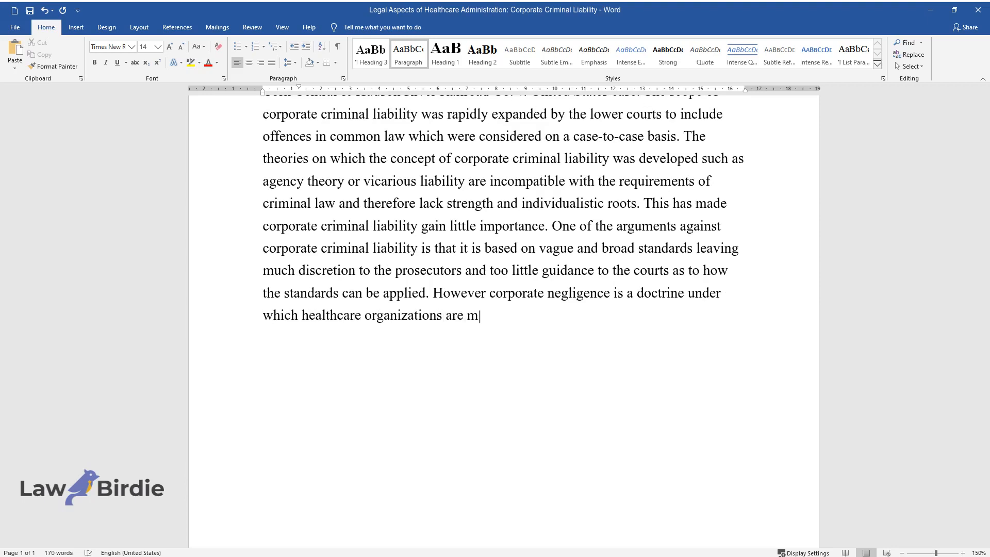
pyautogui.write('ade liable if an organization fails to provide')
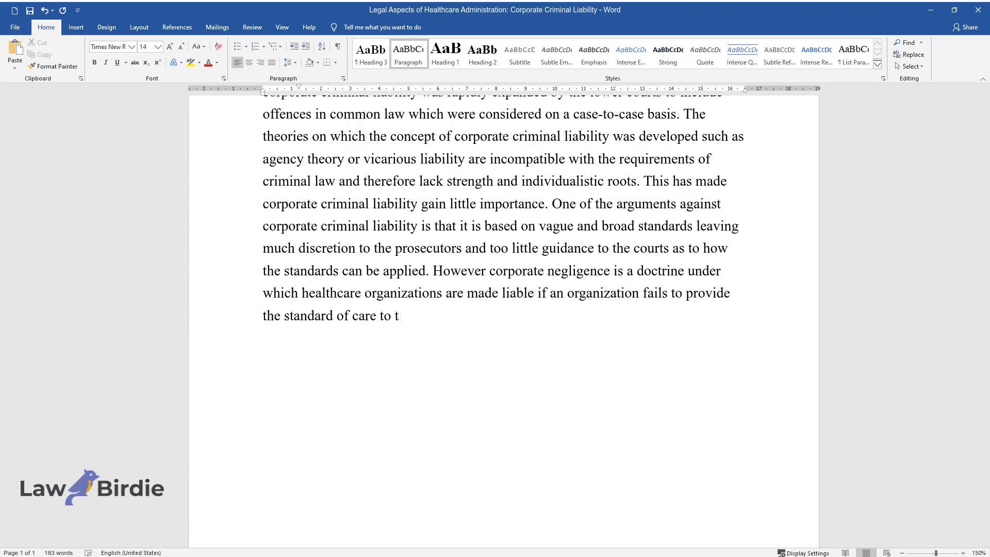
pyautogui.write('he patient. With the evolvement of mo')
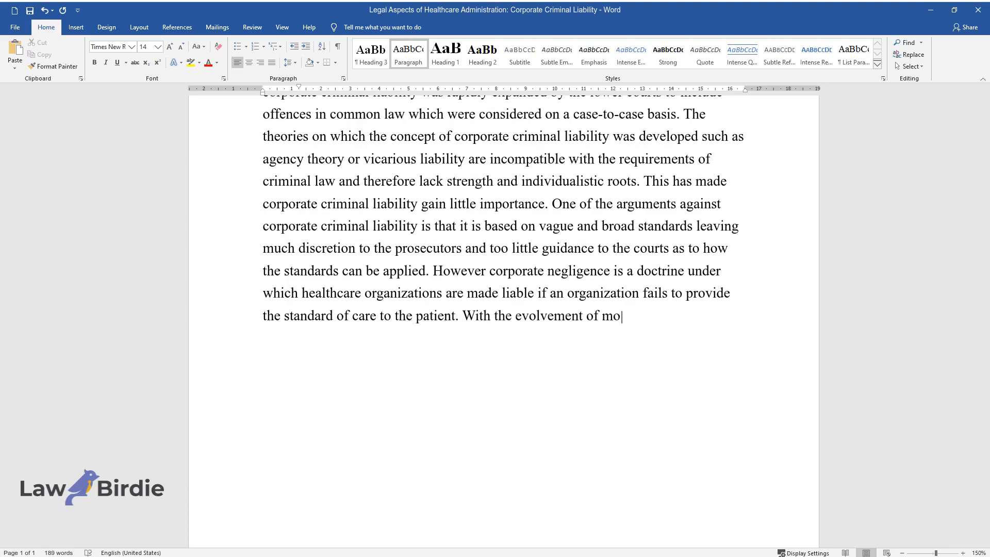
pyautogui.write('re corporate forms of healthcare org')
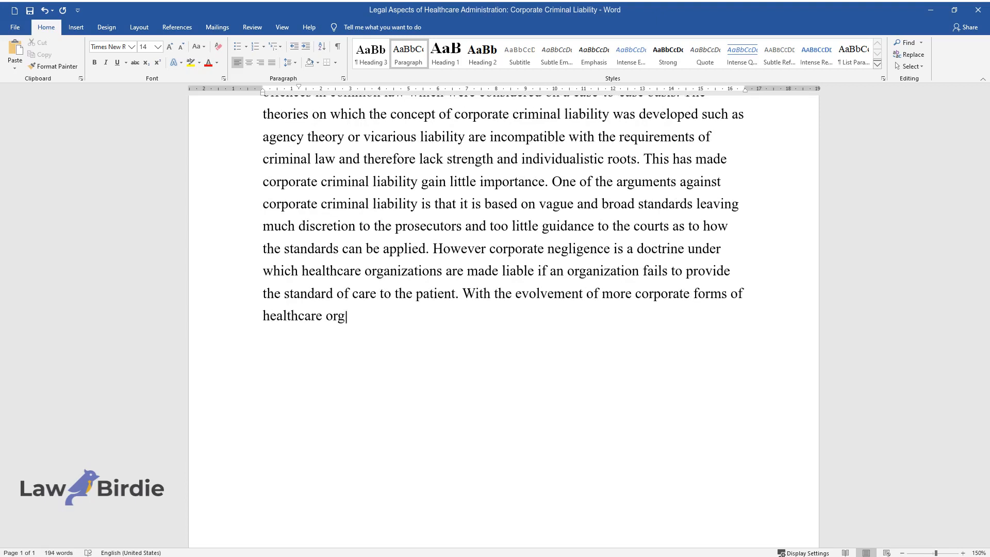
pyautogui.write('anizations, courts recognized the fact that the hospitals could be')
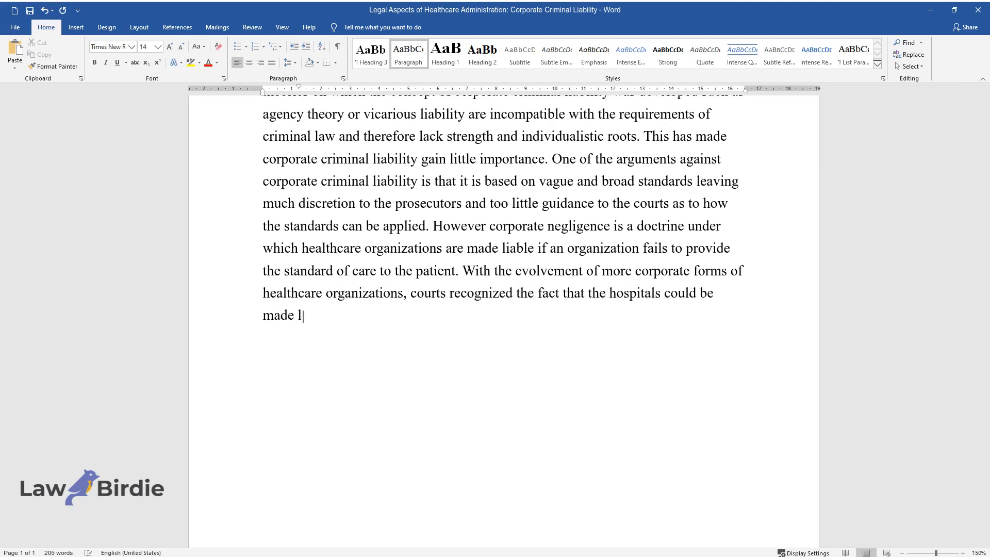
pyautogui.write('iable for the negligence of their em')
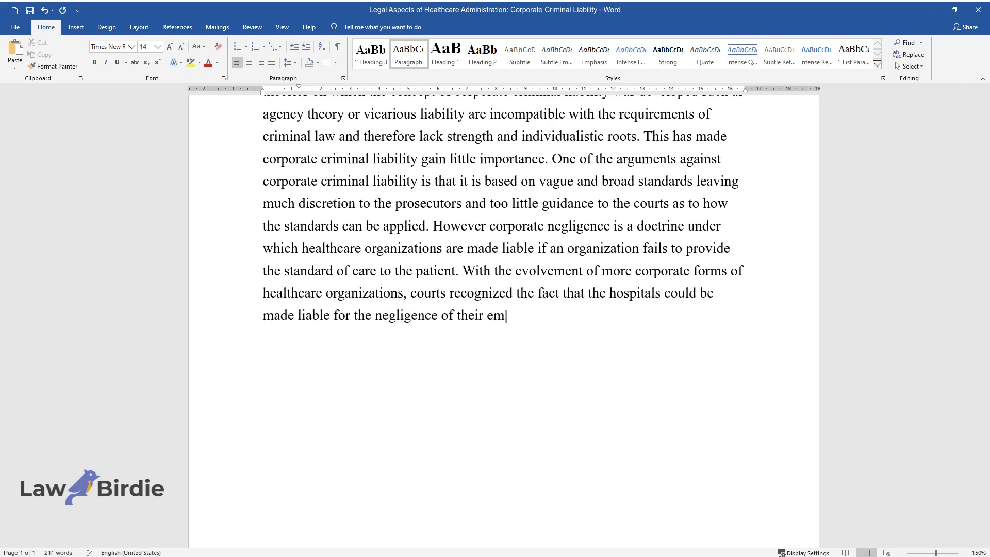
pyautogui.write('ployees under the theory of respondeat')
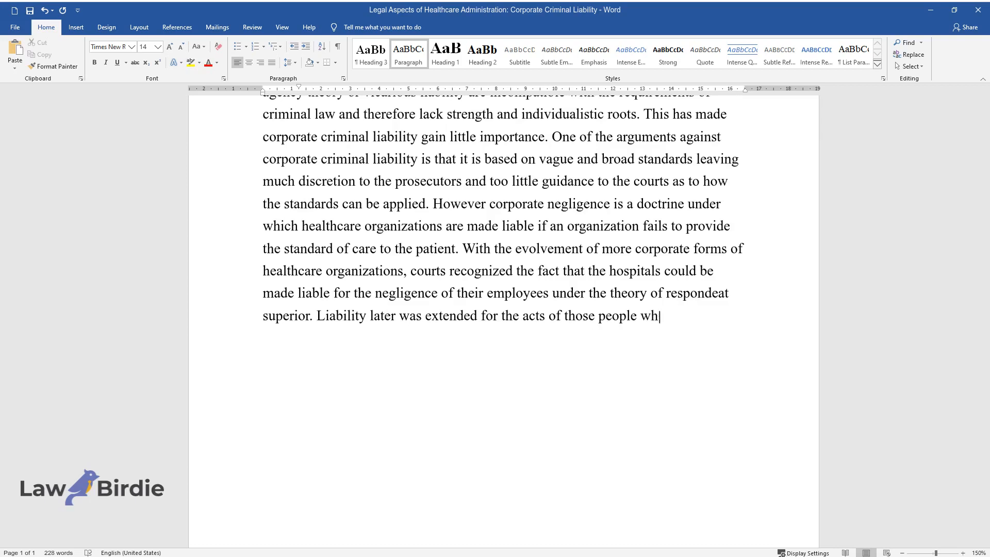
pyautogui.write('o were not employees of the hospital')
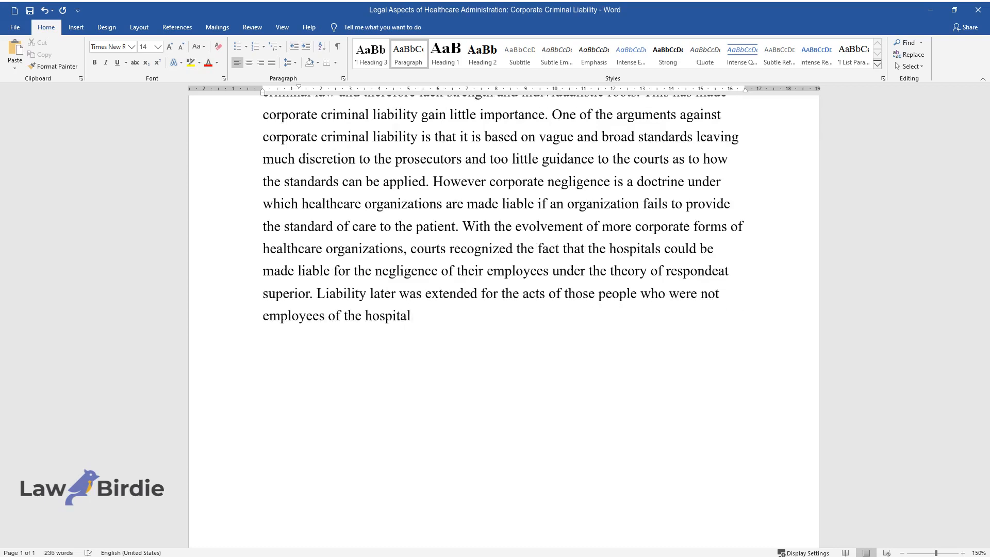
pyautogui.write('but who acted as ostensible agents of the hospital.')
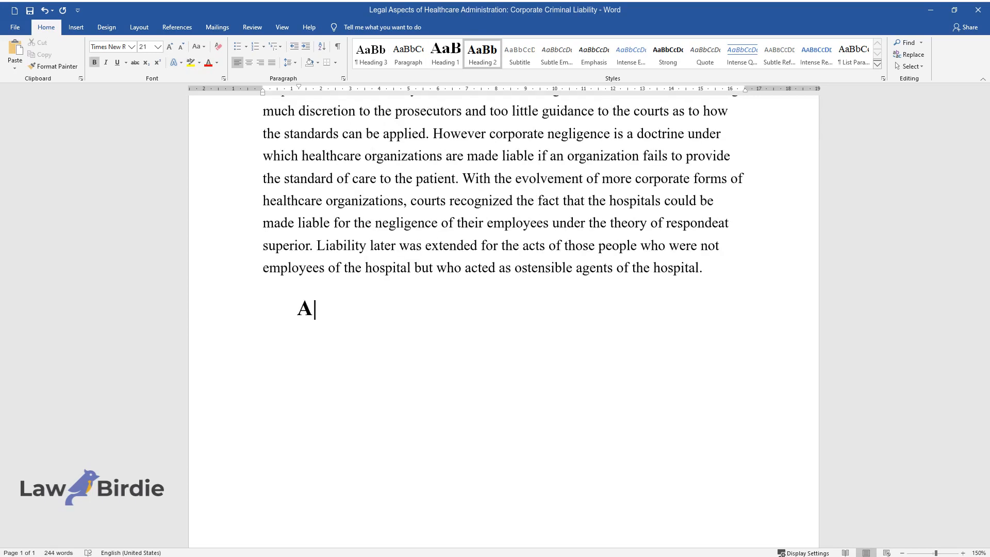
# Add the 'Apparent Agency' heading and begin the paragraph on York v. Rush Presbyterian-St. Luke's Medical Center.
pyautogui.write('pparent Agency')
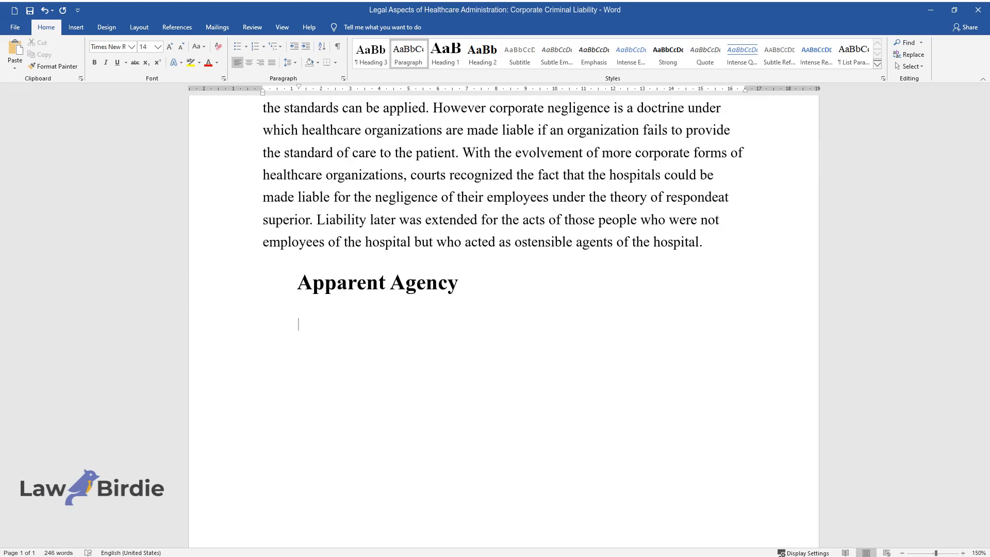
pyautogui.write('As a result of the decision of the')
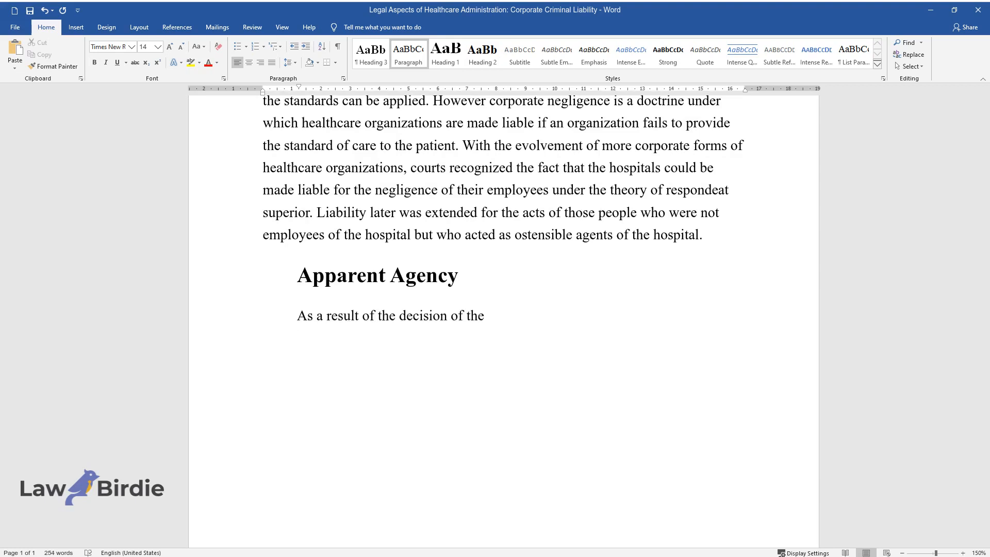
pyautogui.write('Illinois Supreme Court in the case of')
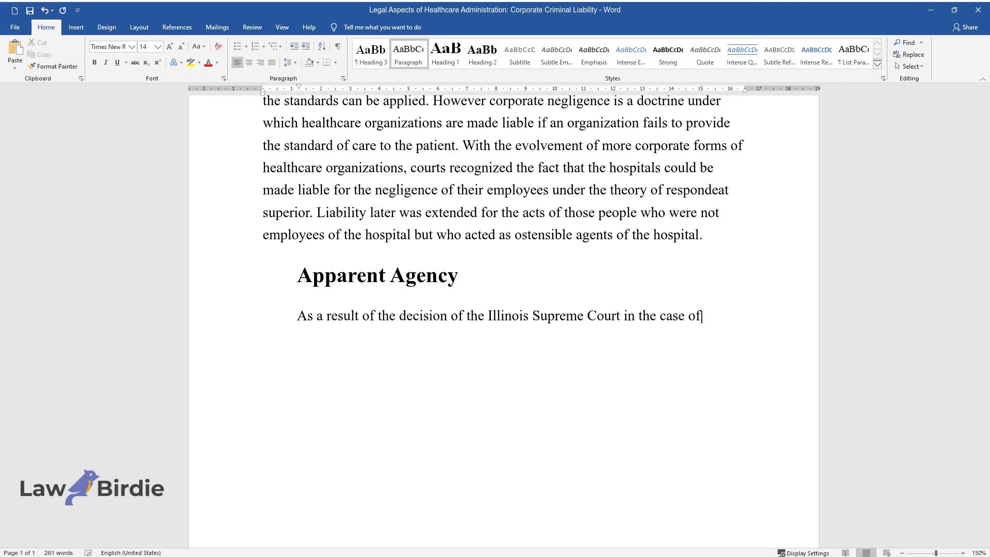
pyautogui.write("York v. Rush Presbyterian-St. Luke's")
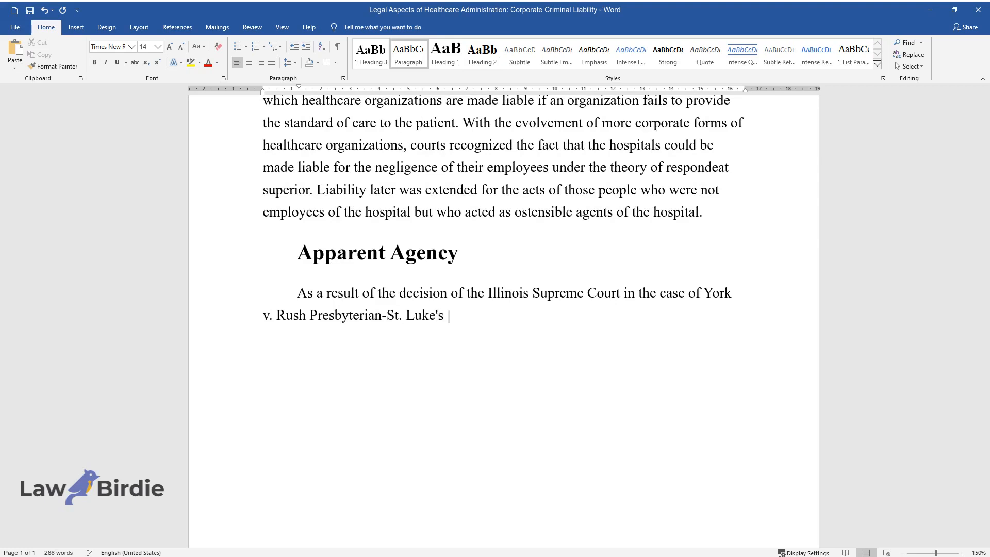
pyautogui.write('Medical Center, once the plaintiff is')
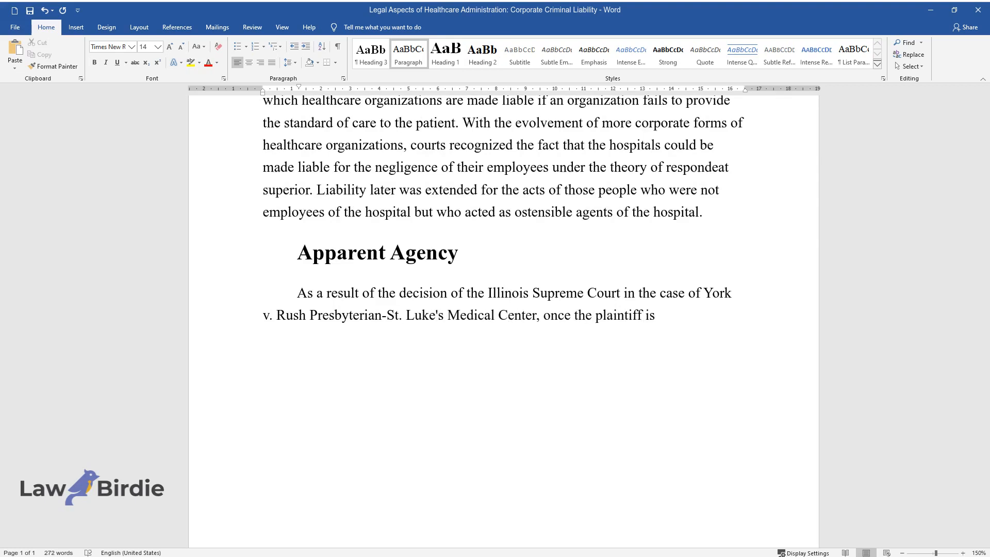
pyautogui.write('able to establish that the hospital c')
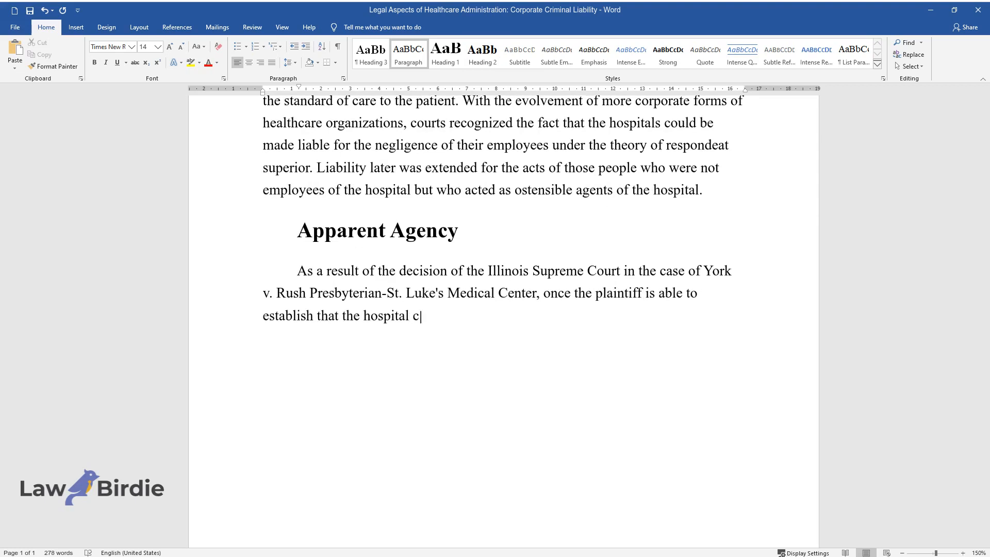
pyautogui.write('laimed itself as a provider of services following')
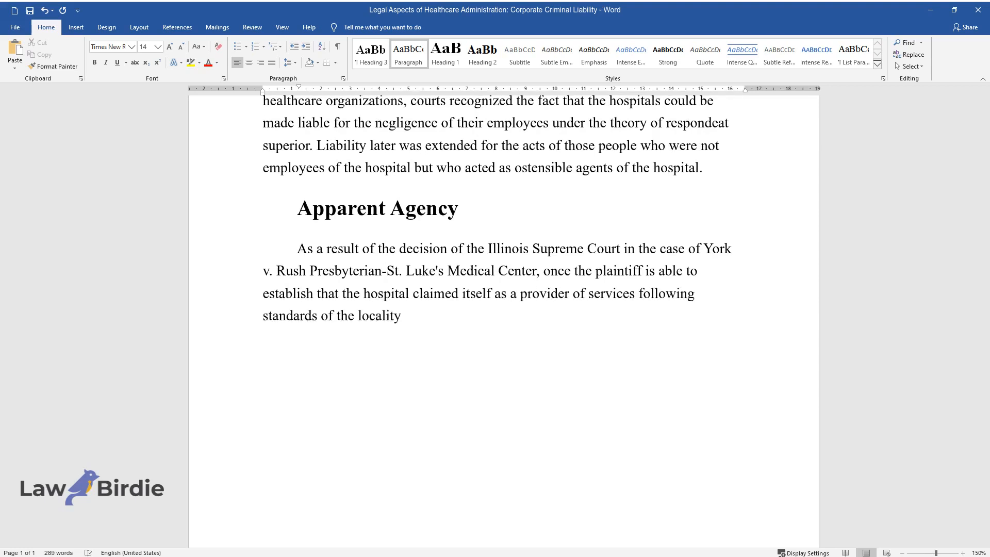
# Continue with vicarious liability claims, independent contractors and the doctrine of apparent authority.
pyautogui.write(', the plaintiff would get the right of')
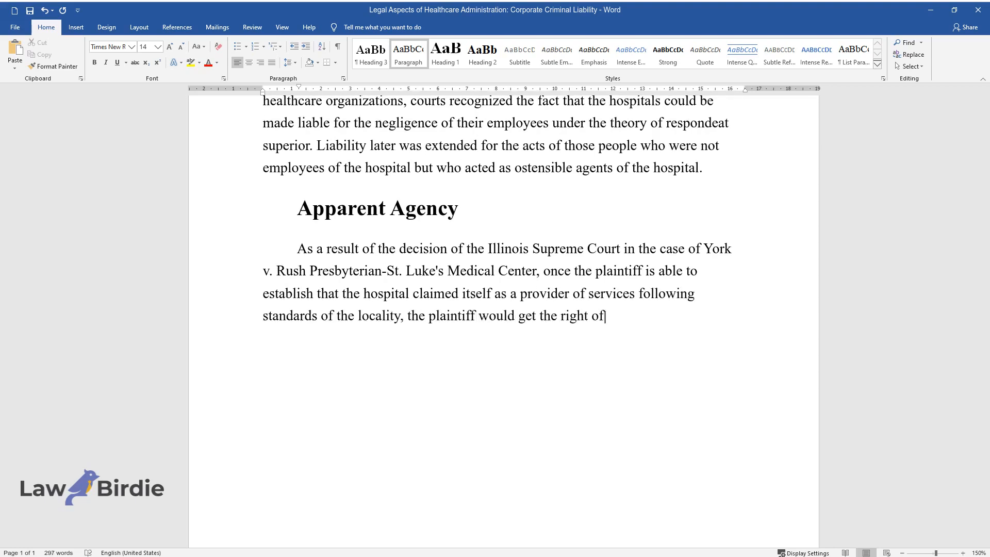
pyautogui.write('claiming under vicarious liability. This covers the actions of not only the employees of the hospital but also i')
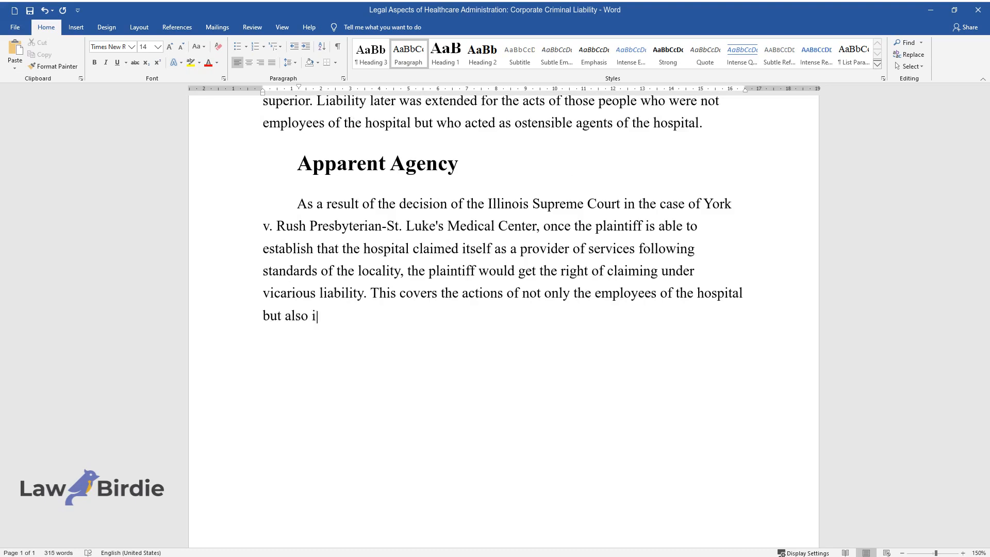
pyautogui.write('ndependent contractors such as attending physicians. However, to make')
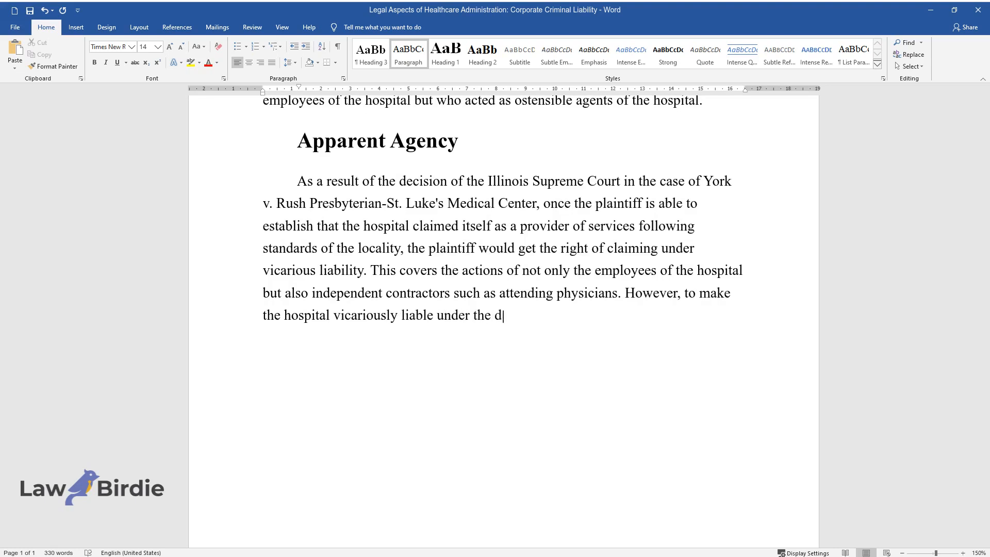
pyautogui.write('octrine of apparent authority, the plaintiff')
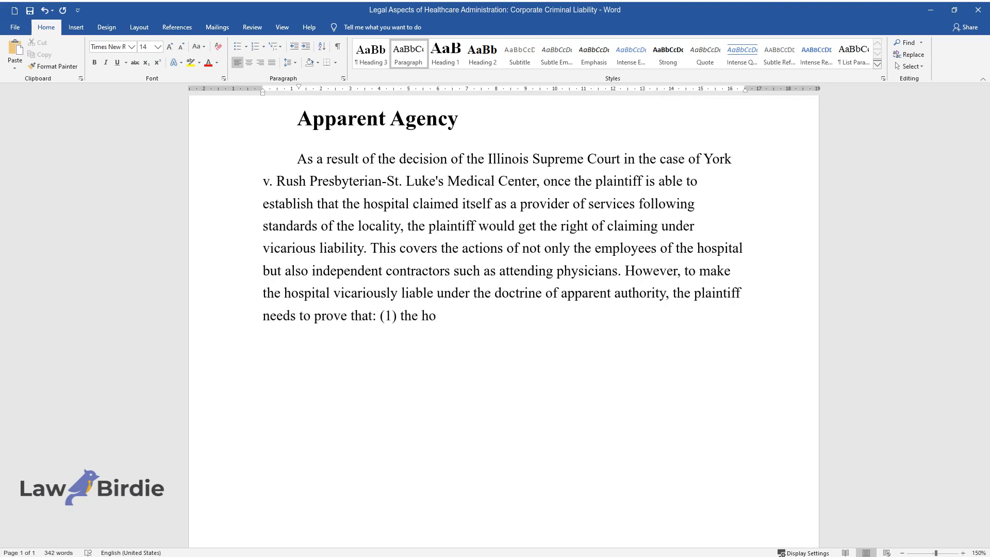
pyautogui.write('spital acted in a manner that made the')
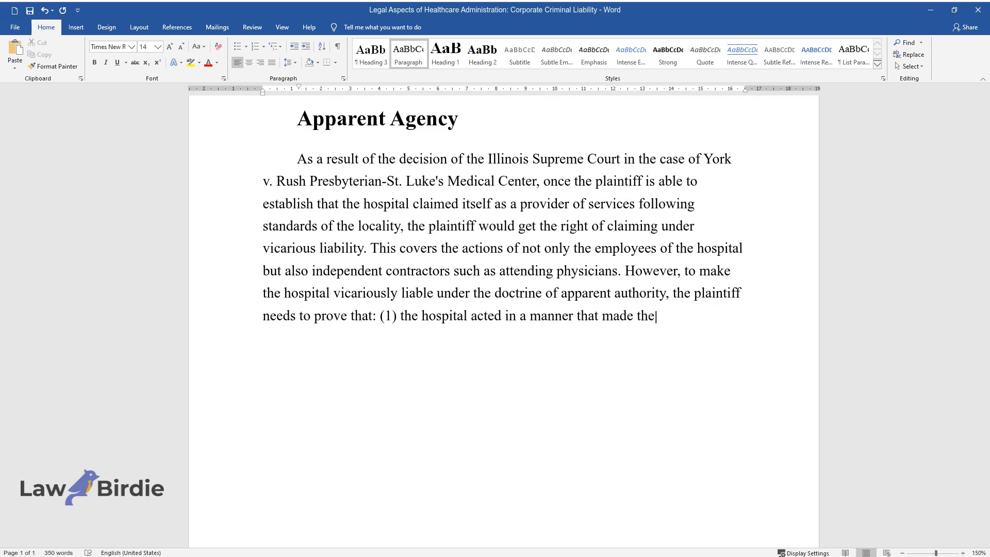
# List the three apparent-authority proofs: reasonable belief, hospital conduct, and reliance on acceptable-standard services.
pyautogui.write('plaintiff reasonably believe that th')
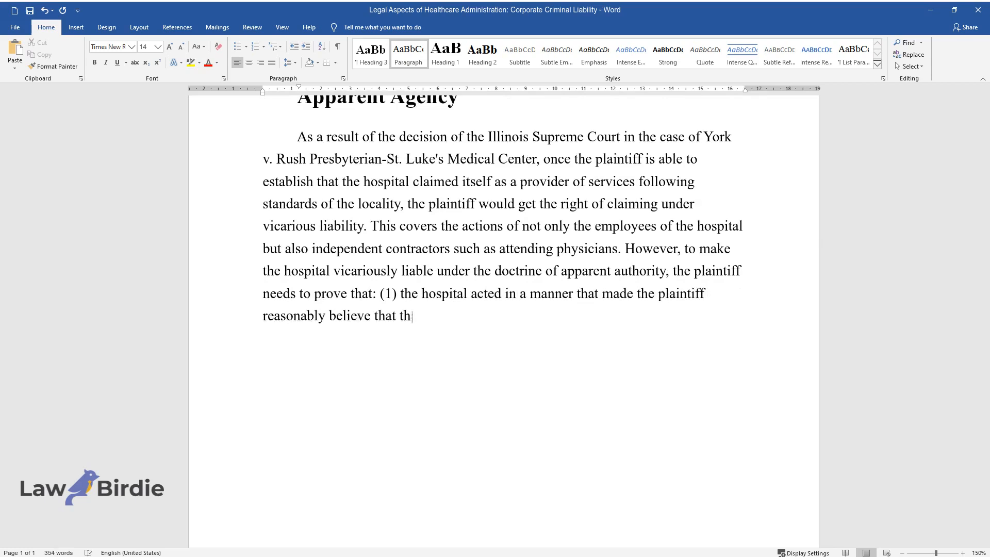
pyautogui.write('e negligent individual acted as an employee or agent of')
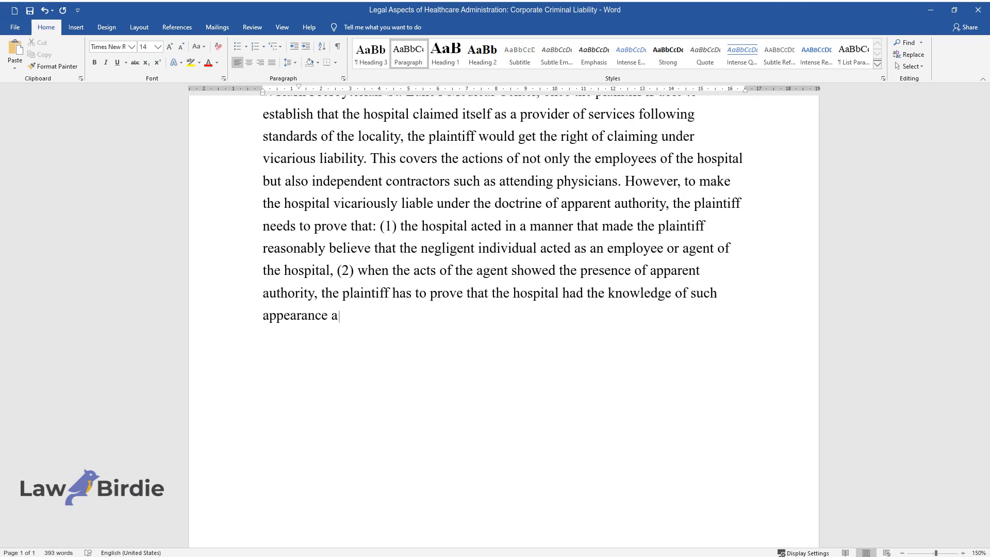
pyautogui.write('nd (3) the plaintiff acted relying on')
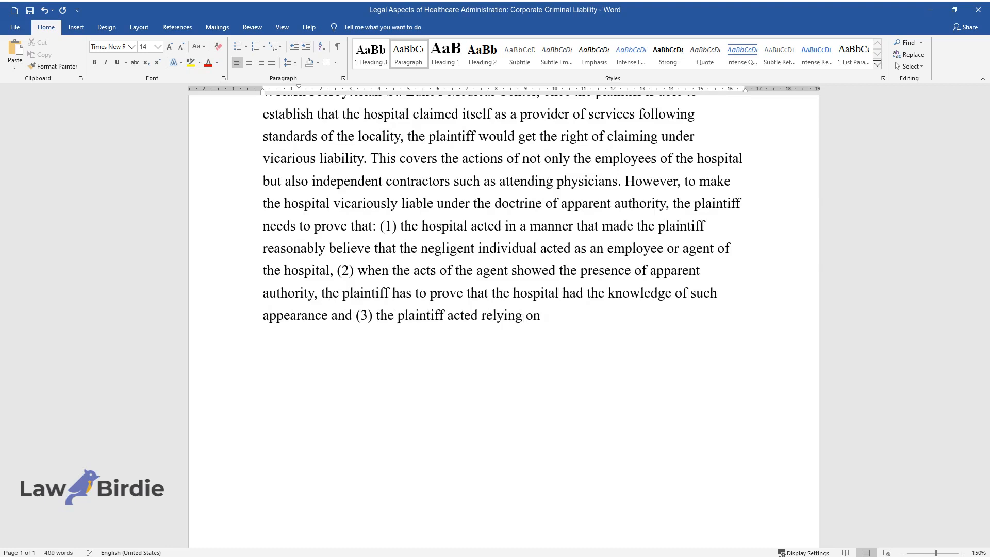
pyautogui.write('the conduct of the hospital or its ag')
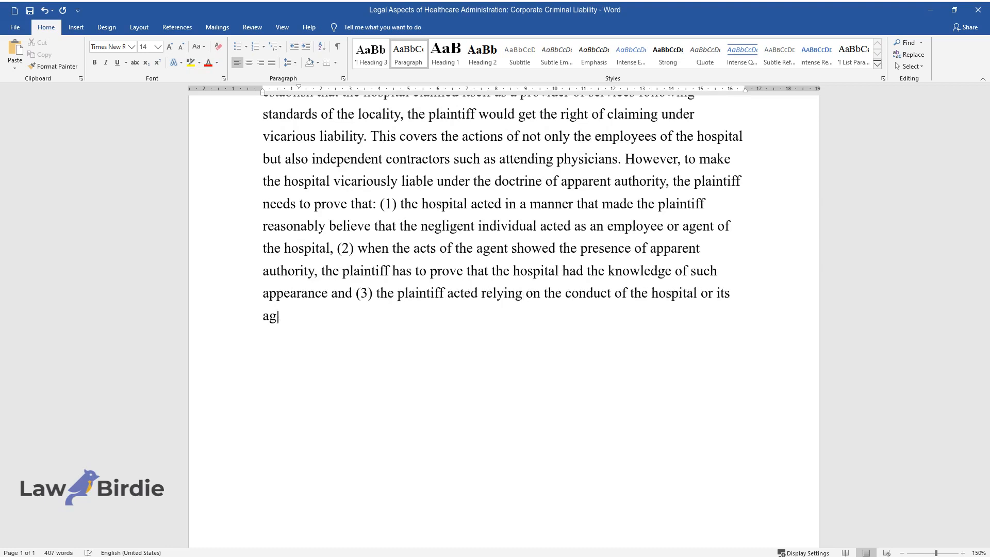
pyautogui.write('ent to provide services at acceptable')
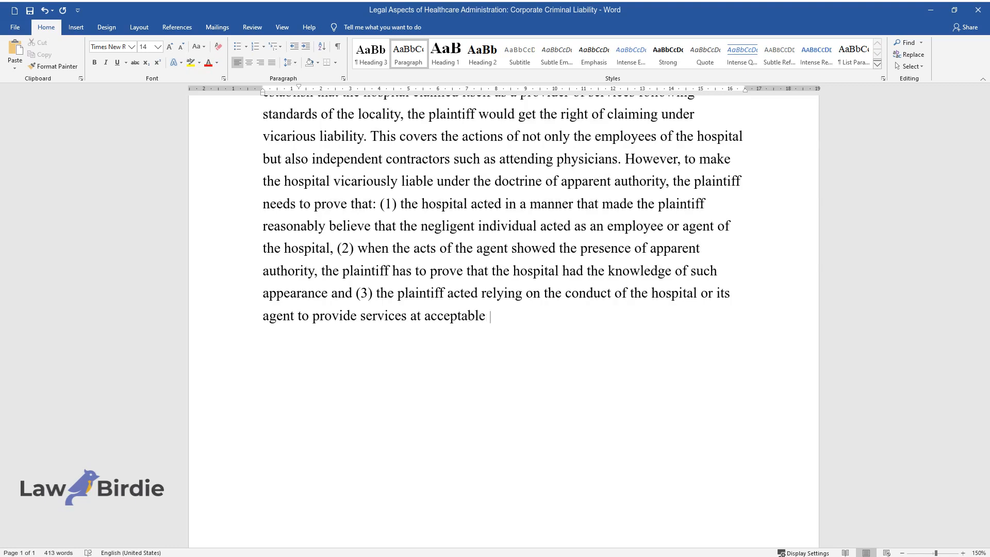
pyautogui.write('standards. It is to be noted that no c')
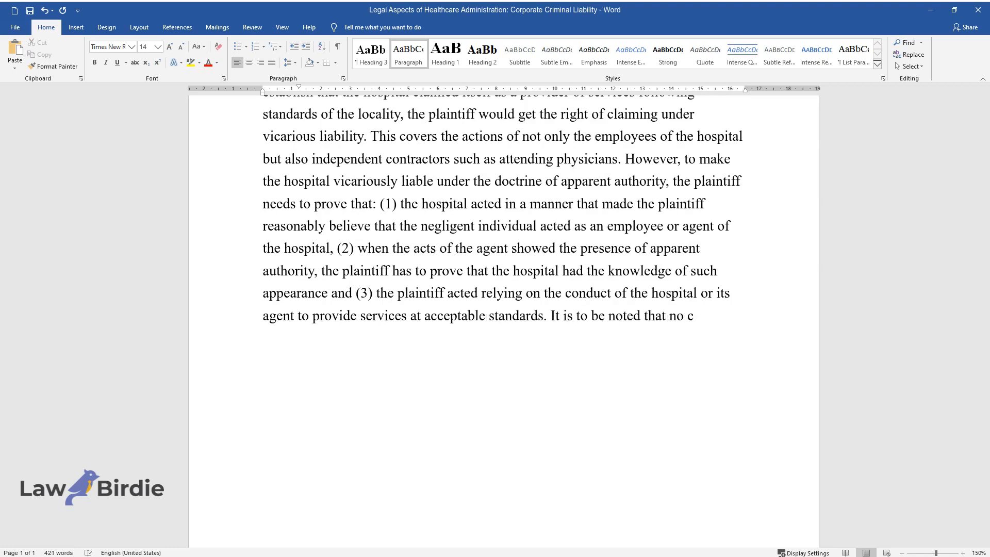
# Write that no vicarious liability claim arises if the plaintiff knew of an independent contractor.
pyautogui.write('laim under vicarious liability would b')
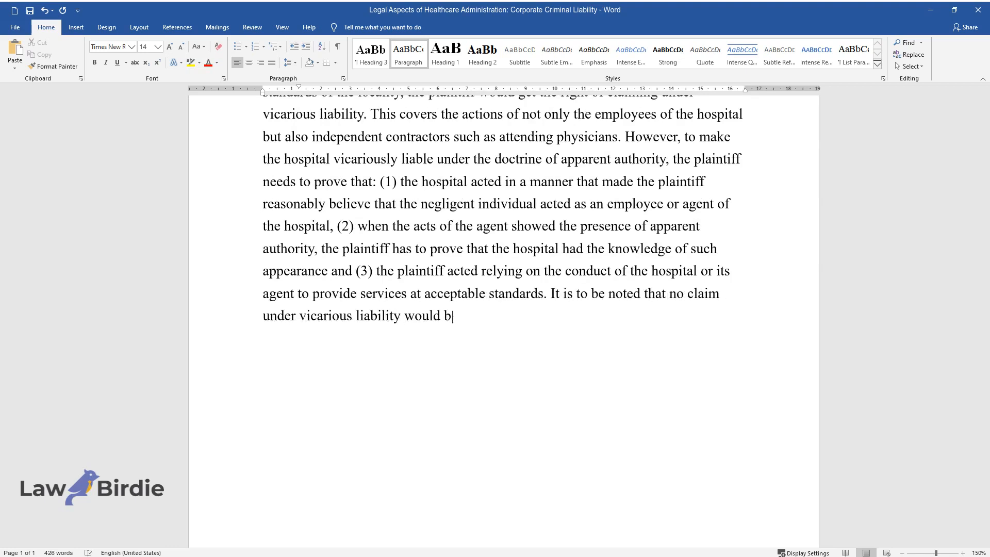
pyautogui.write('e drawn if the plaintiff knew or should have')
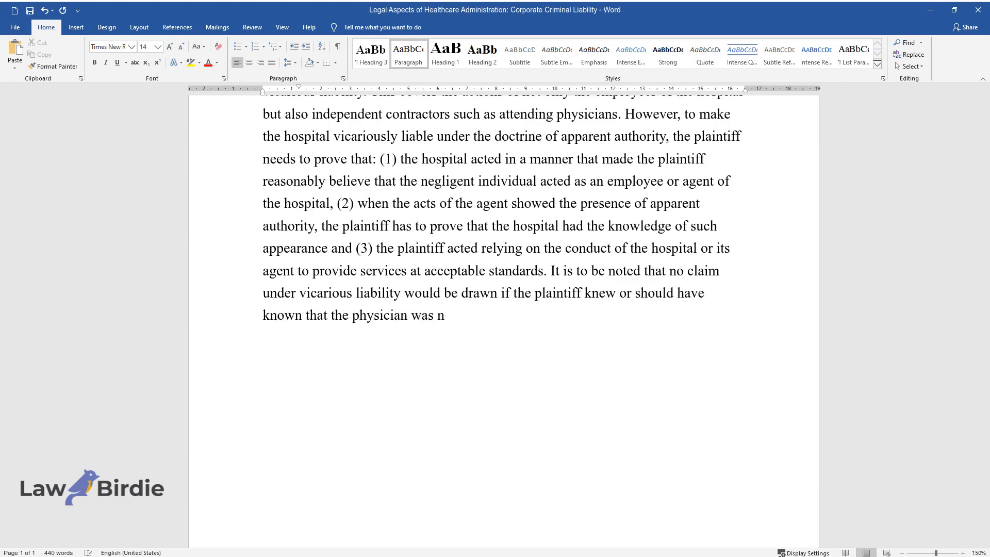
pyautogui.write('ot an employee but only an independent contractor')
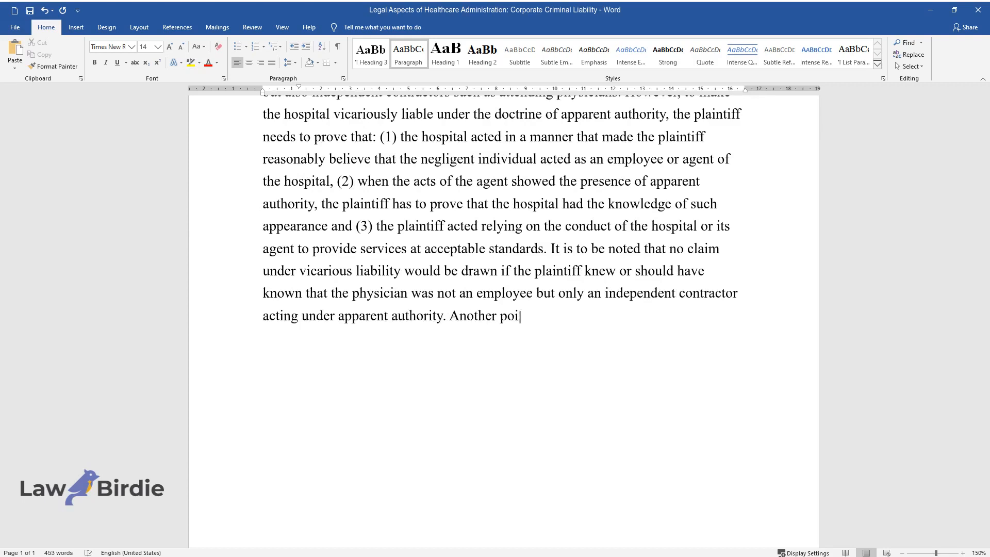
pyautogui.write('nt in the context is that the plaintiff')
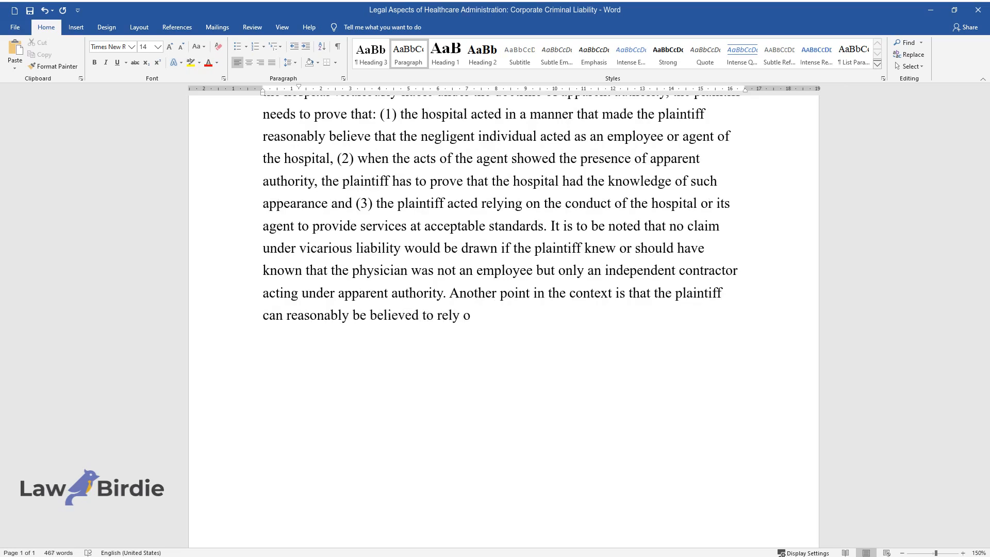
pyautogui.write('n the apparent agency of the employee')
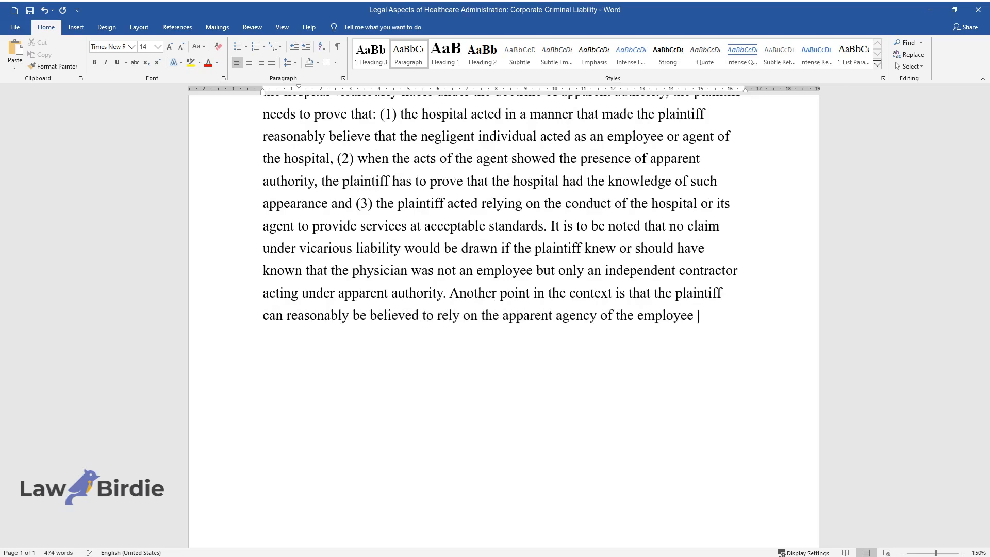
pyautogui.write('or the independent contractor when th')
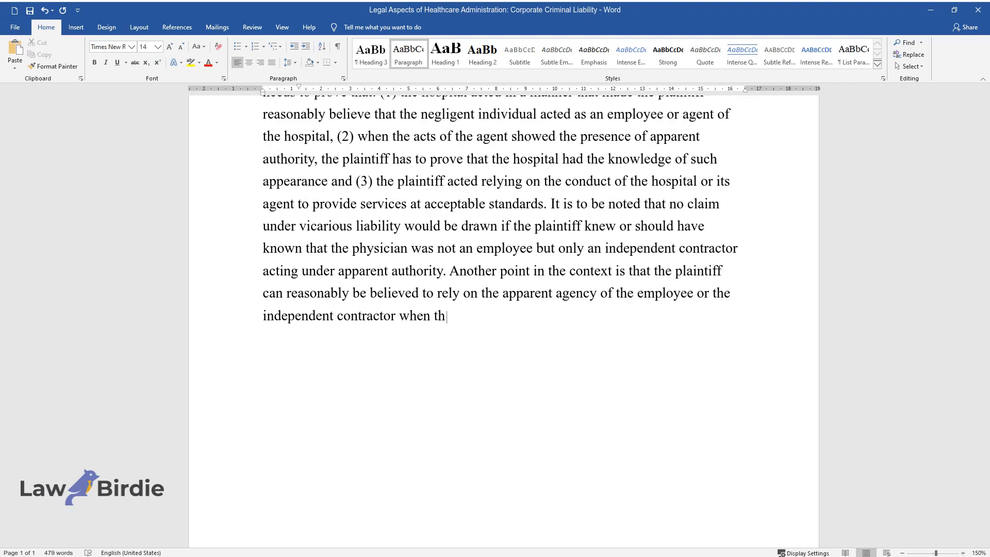
# Add reliance on the hospital rather than a specific physician and proof of accepting the agent's services.
pyautogui.write('ey rely on the hospital to provide med')
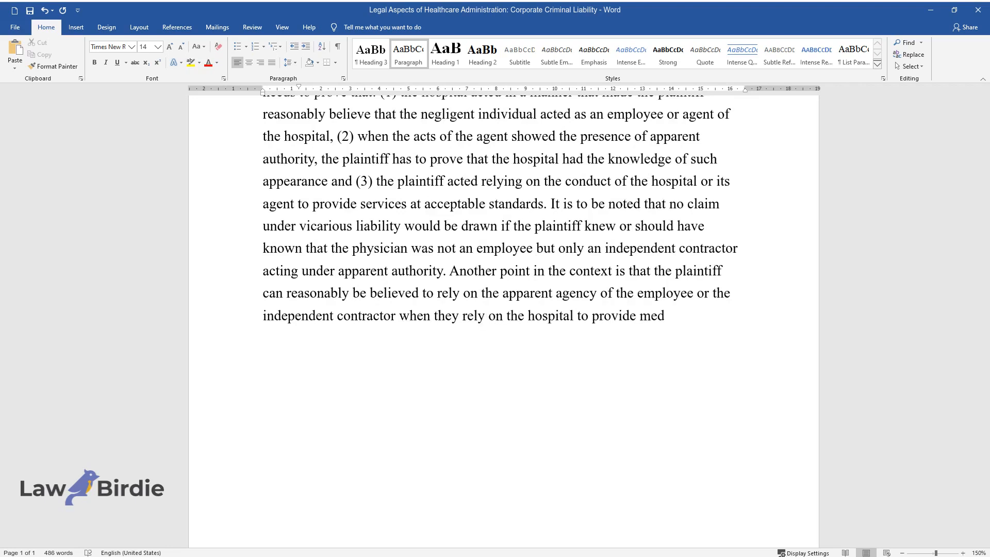
pyautogui.write('ical care of reasonable standards rather than depending on the skill of any')
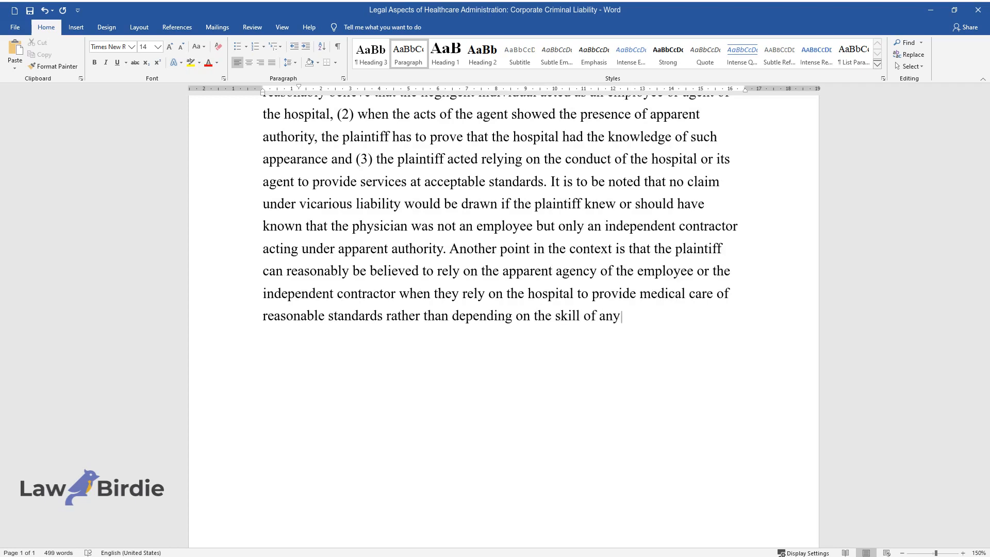
pyautogui.write('specific physician. It is also essent')
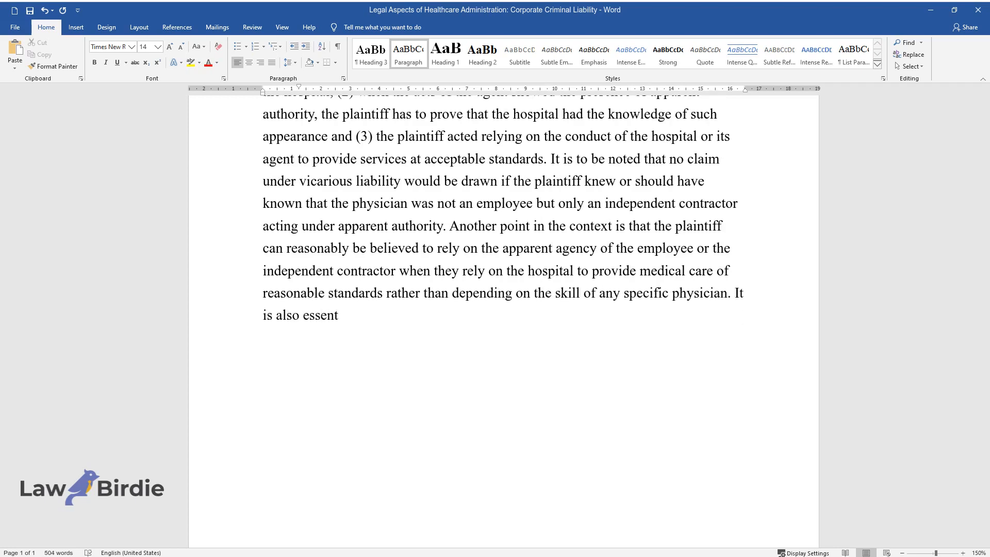
pyautogui.write('ial that the plaintiff proves that the')
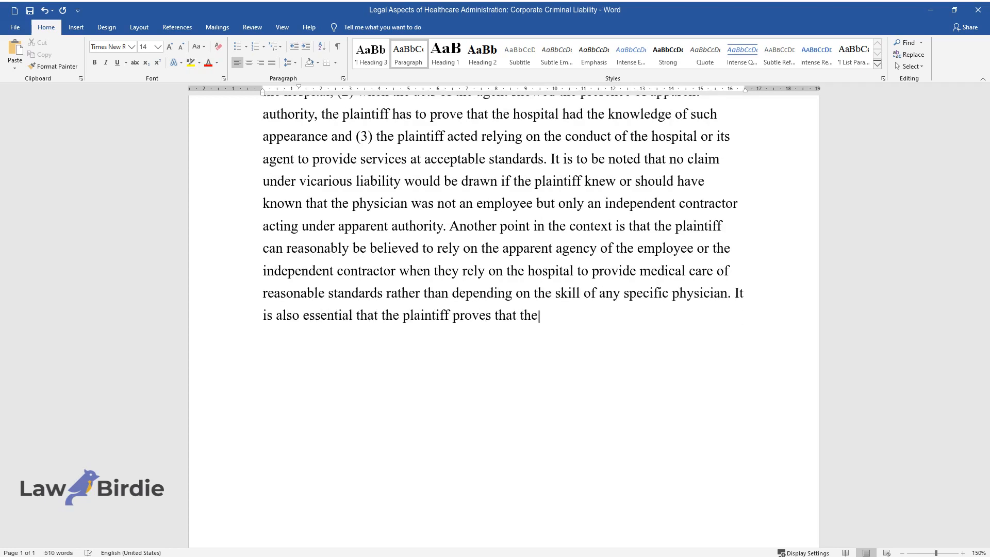
pyautogui.write('they accepted the services of the agent i')
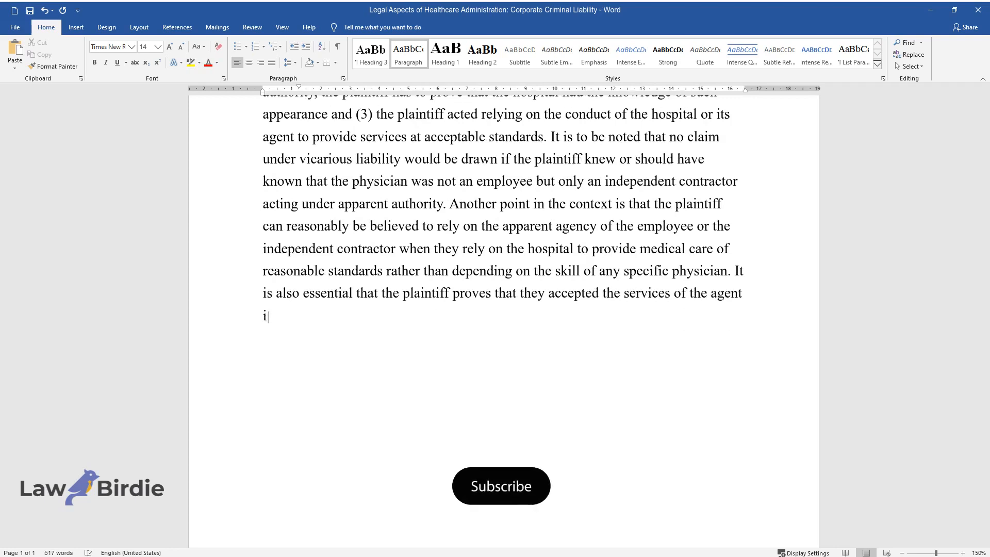
pyautogui.click(501, 486)
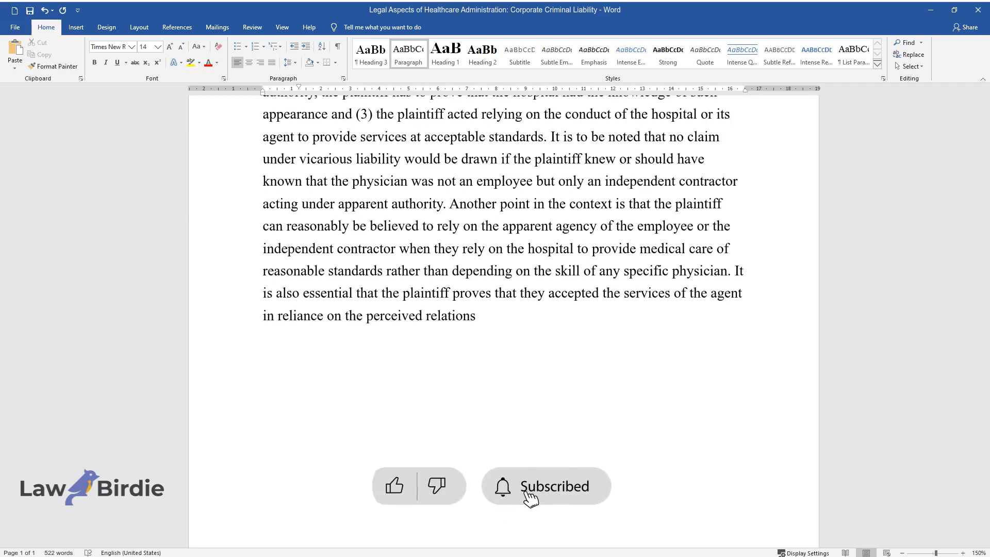